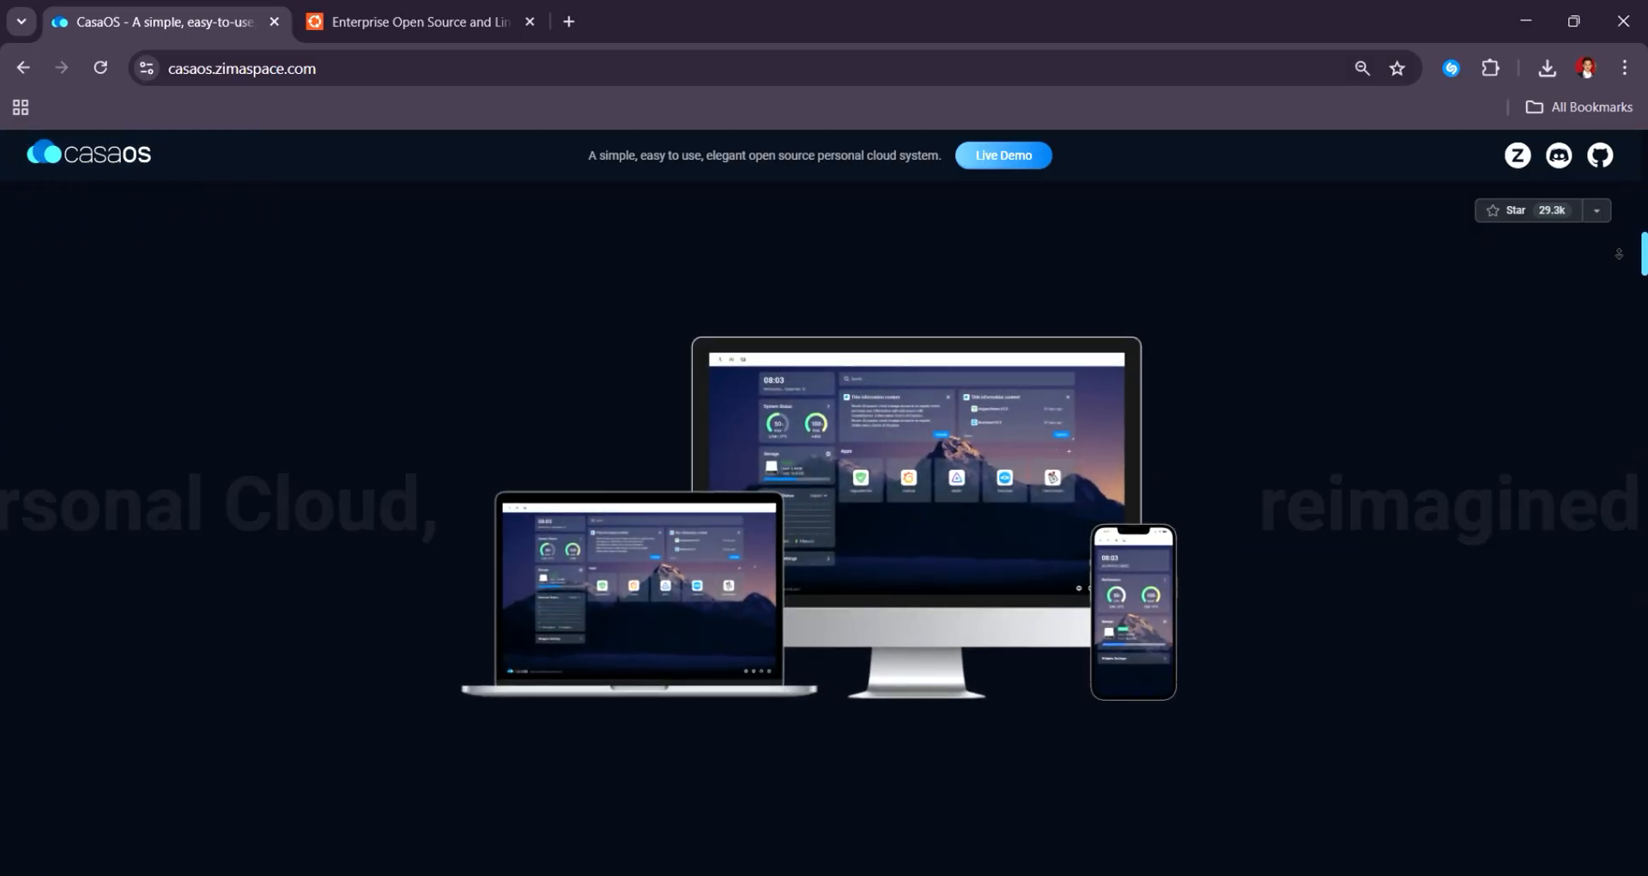
Step: Browse CasaOS's apps, data-sync and remote-access sections, then switch to the Ubuntu tab
scroll("down", 3)
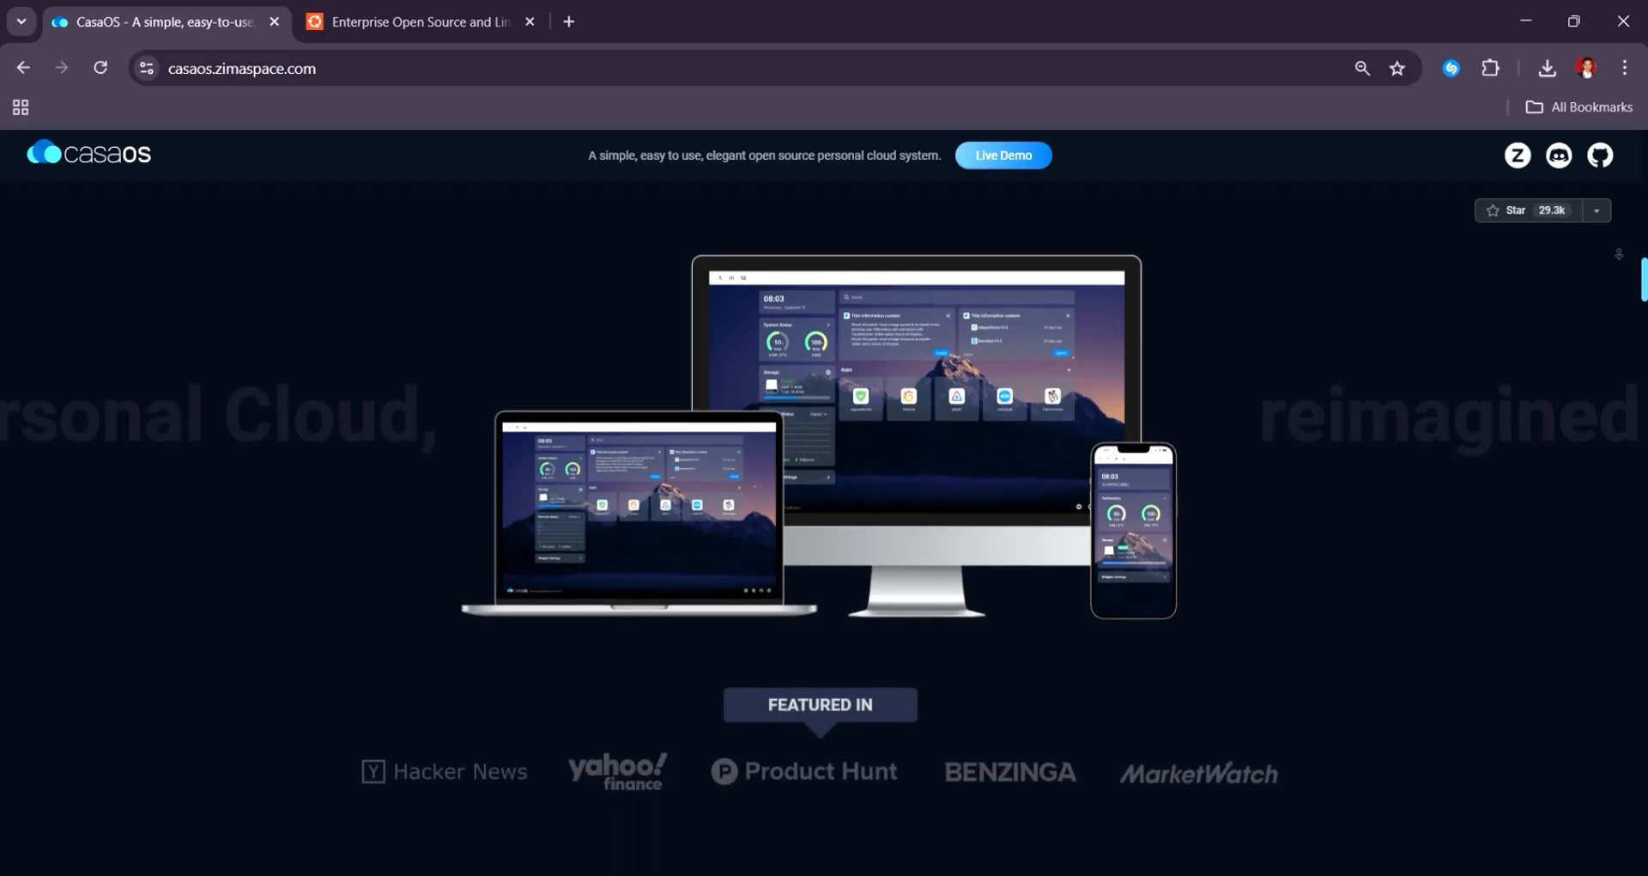
scroll("down", 3)
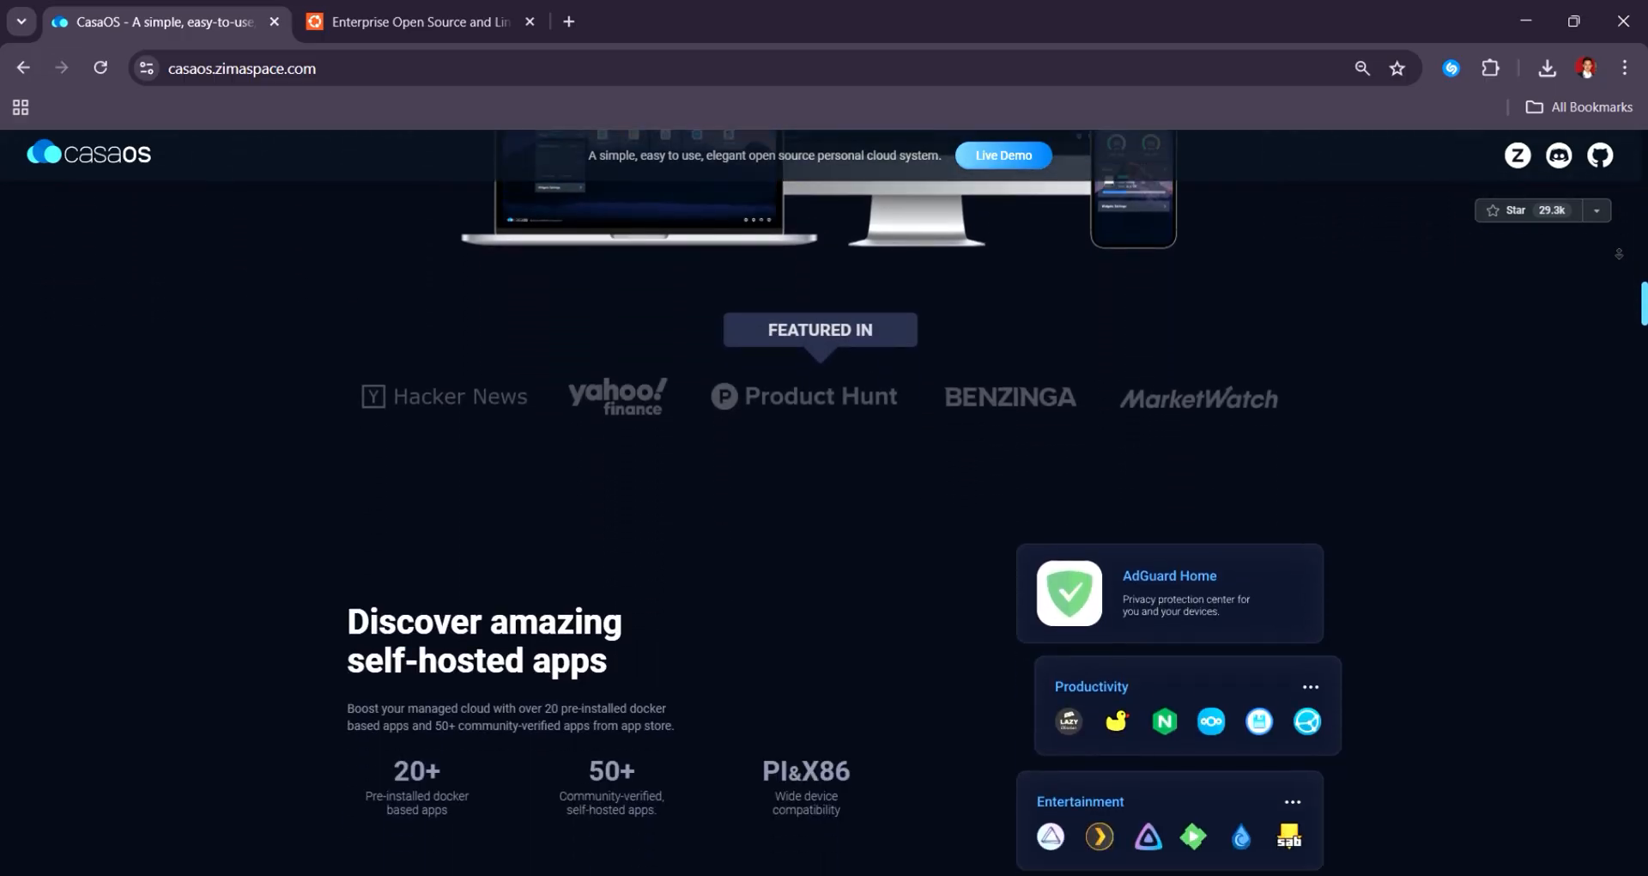
scroll("down", 3)
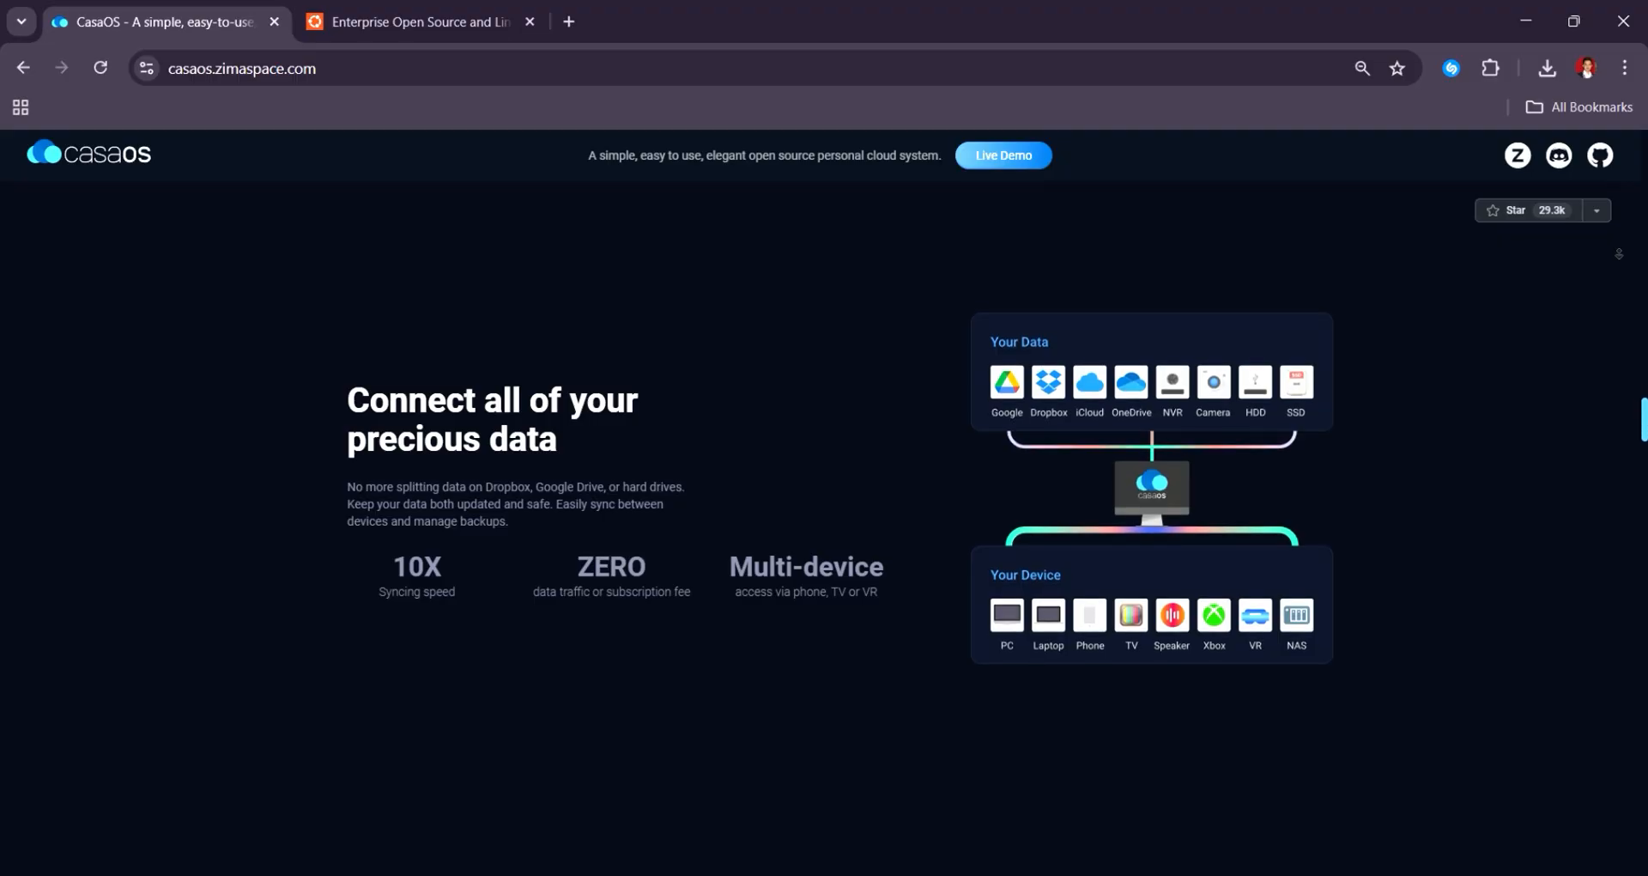
scroll("down", 3)
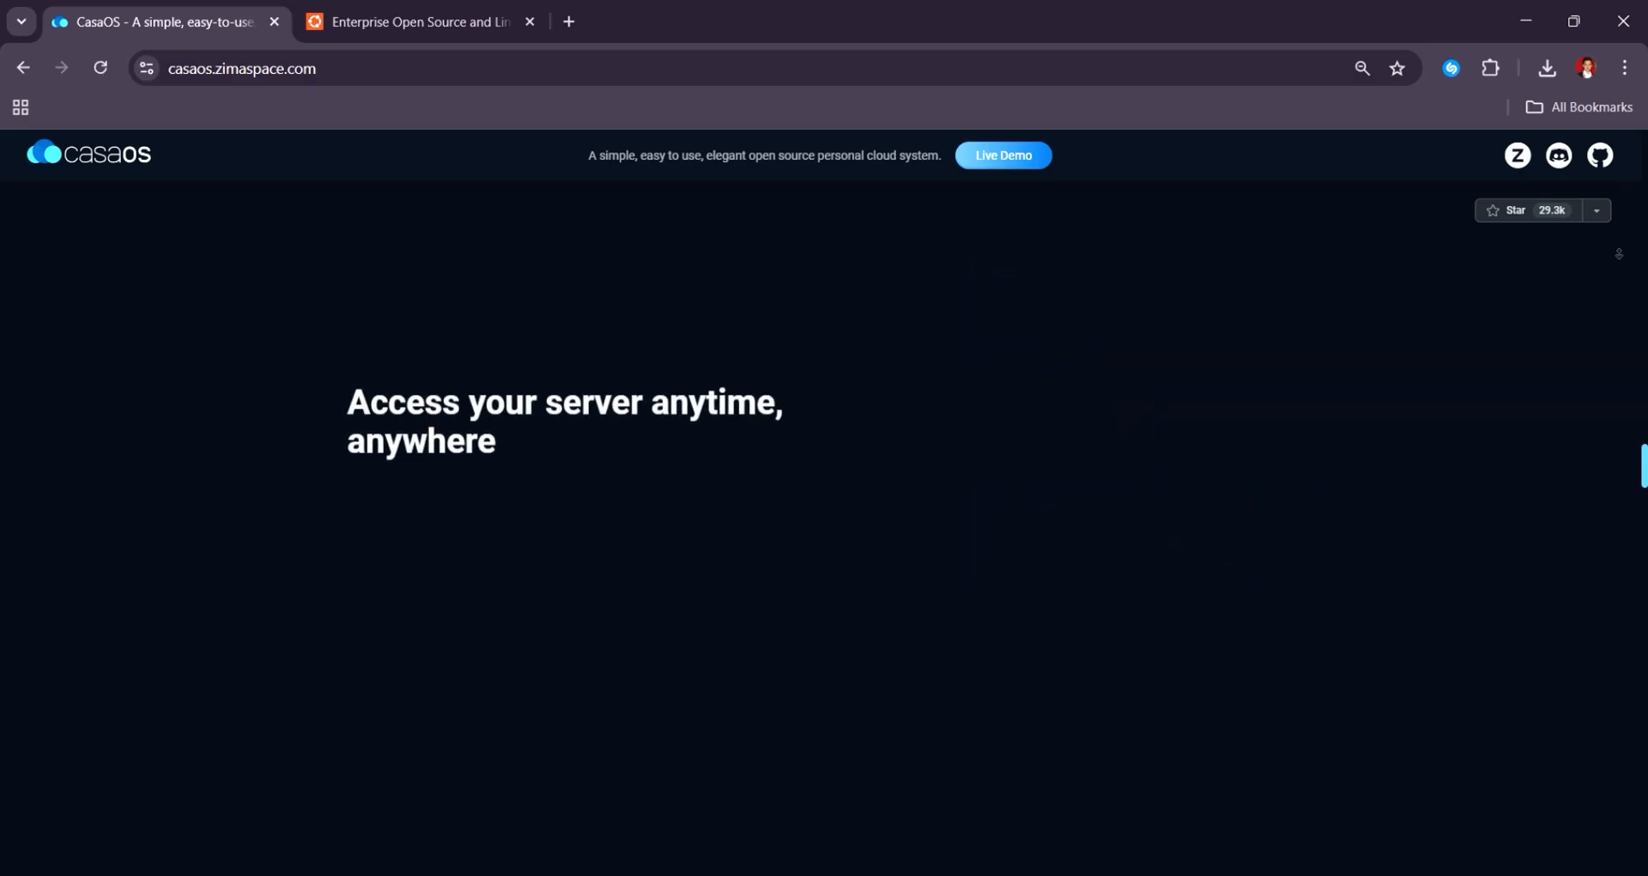
left_click(415, 20)
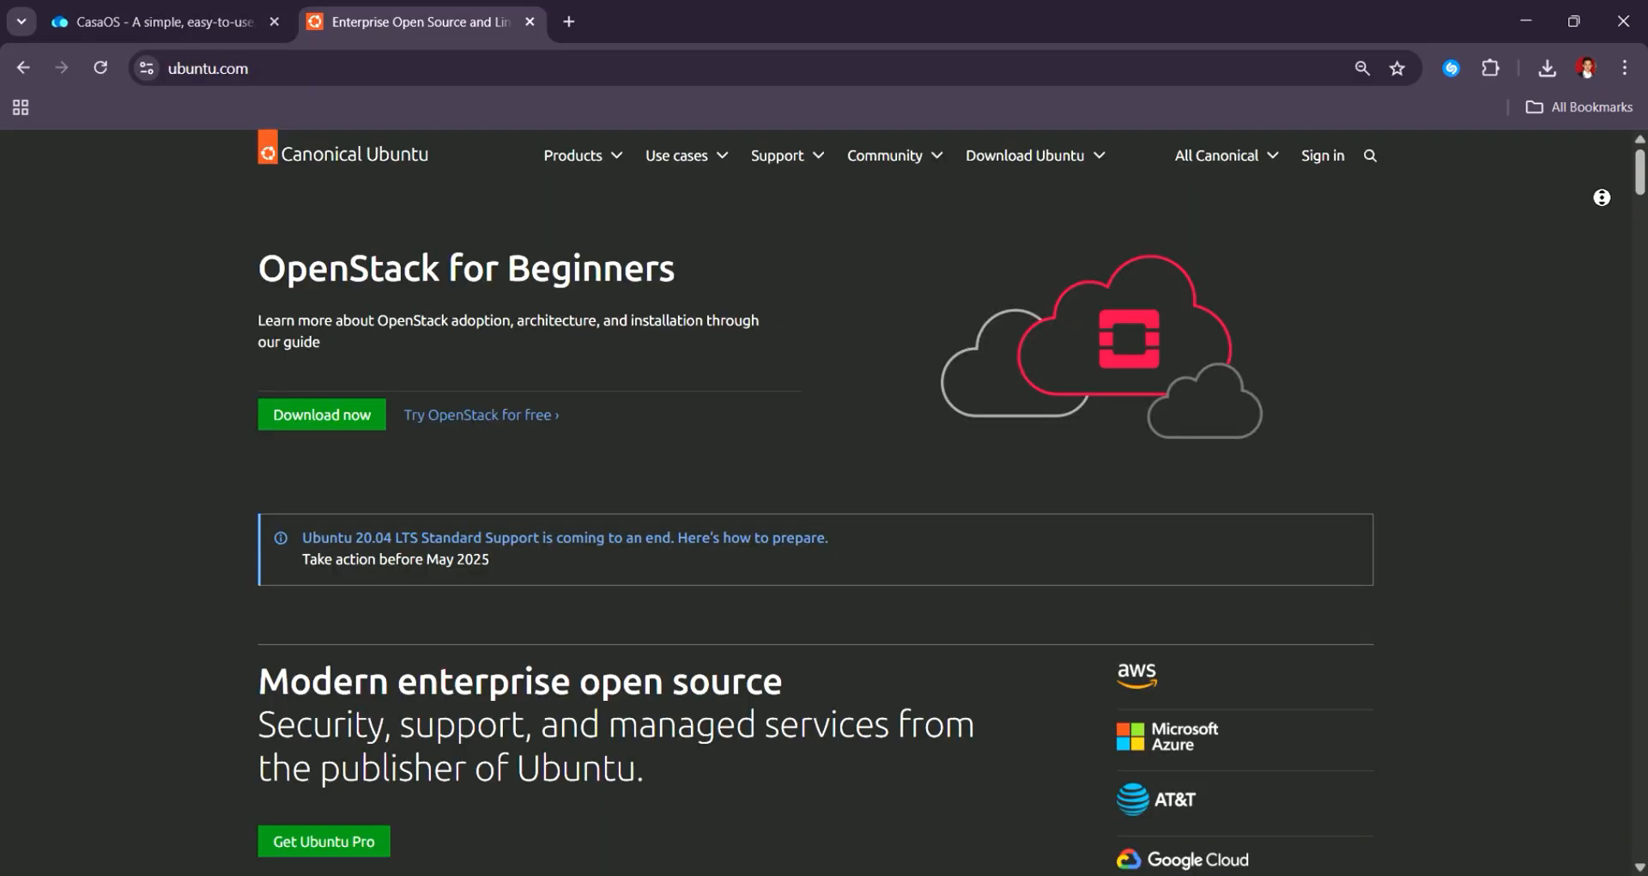
Step: Scroll ubuntu.com past blog news and 'Energize your engineers' to 'Open source security'
scroll("down", 3)
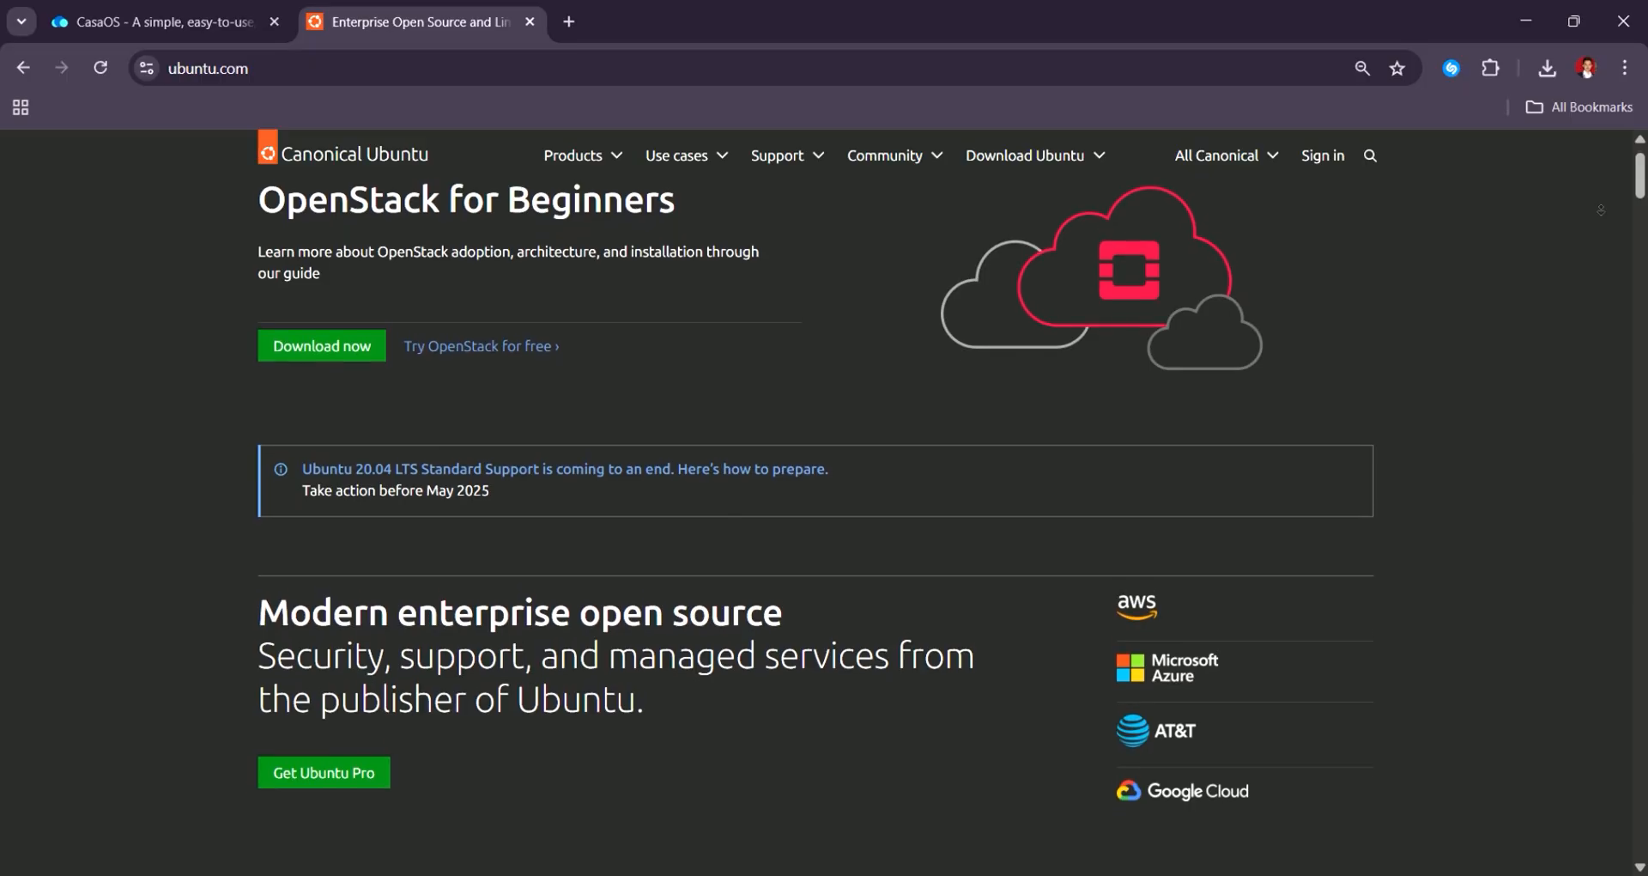
scroll("down", 3)
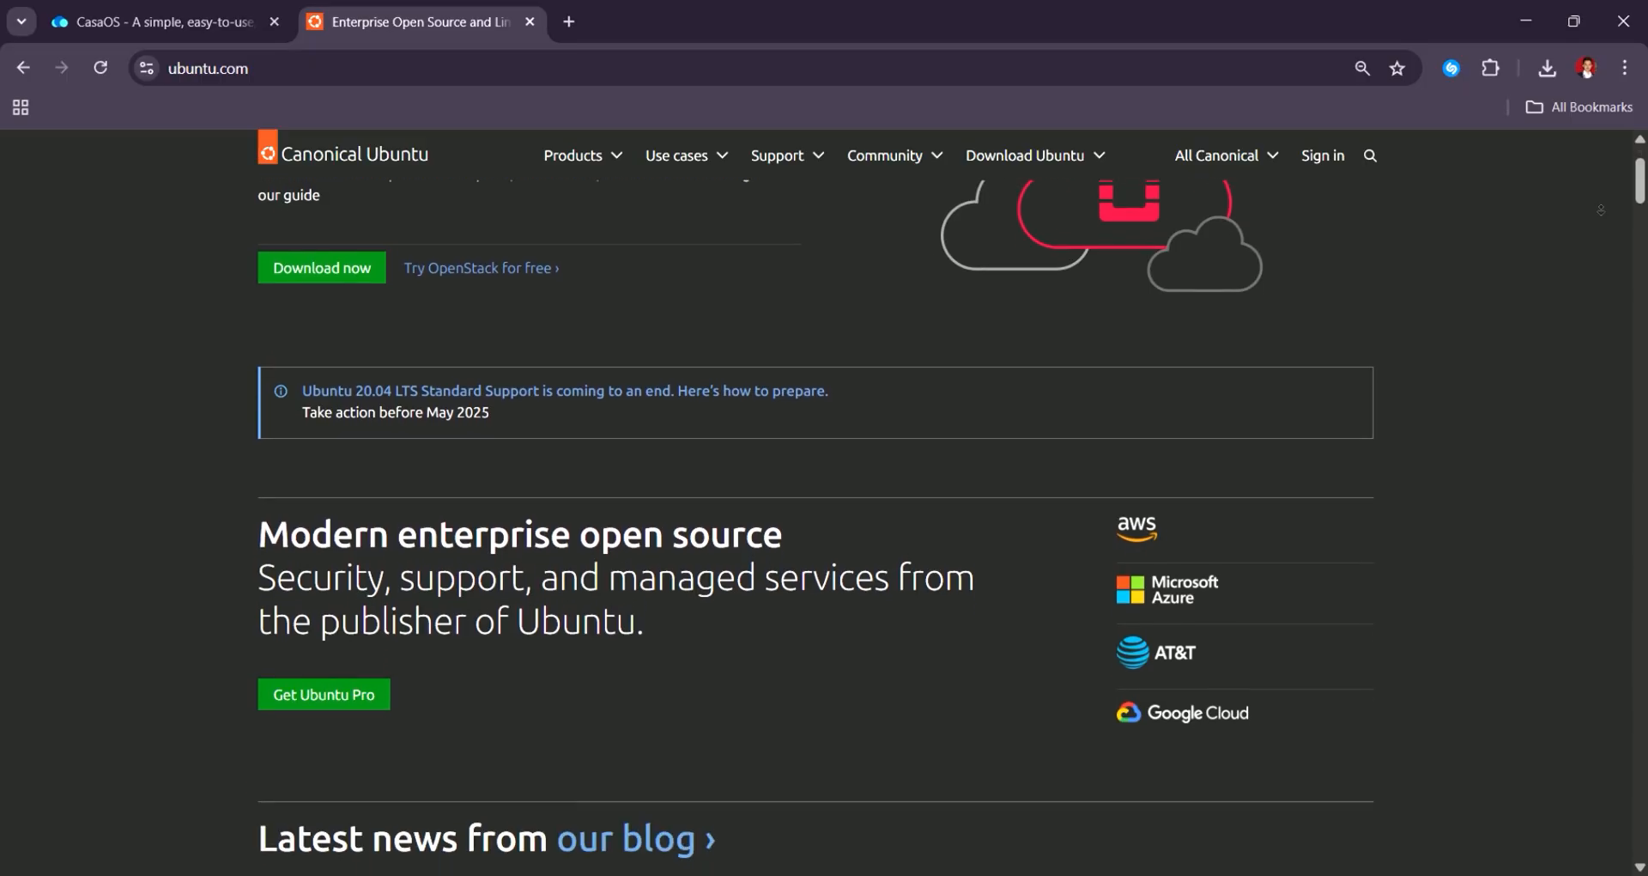
scroll("down", 3)
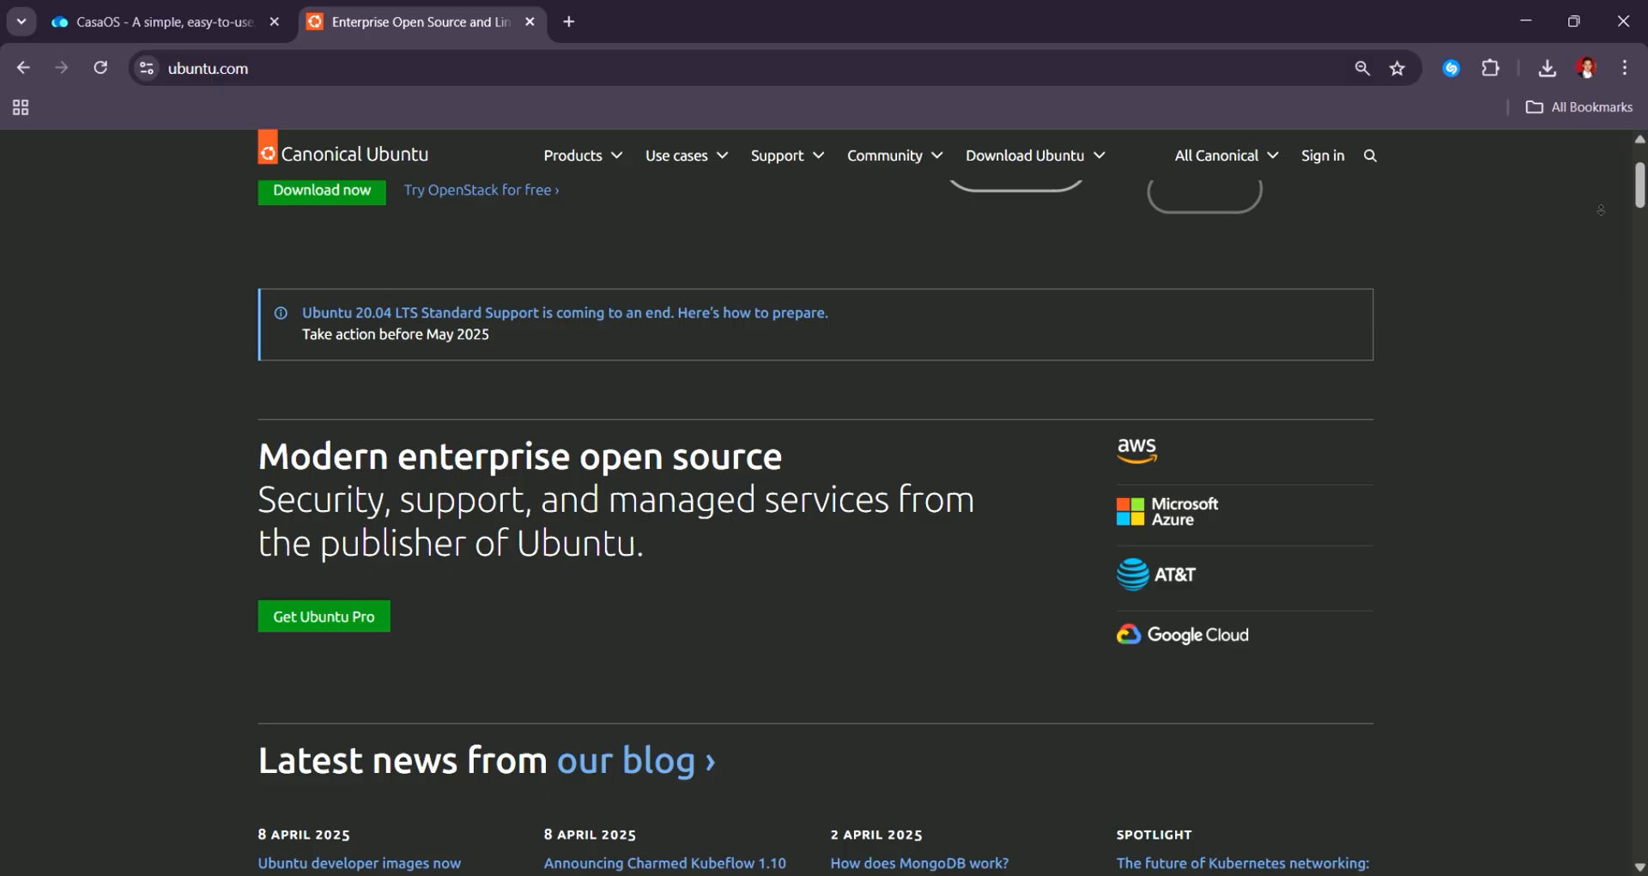
scroll("down", 3)
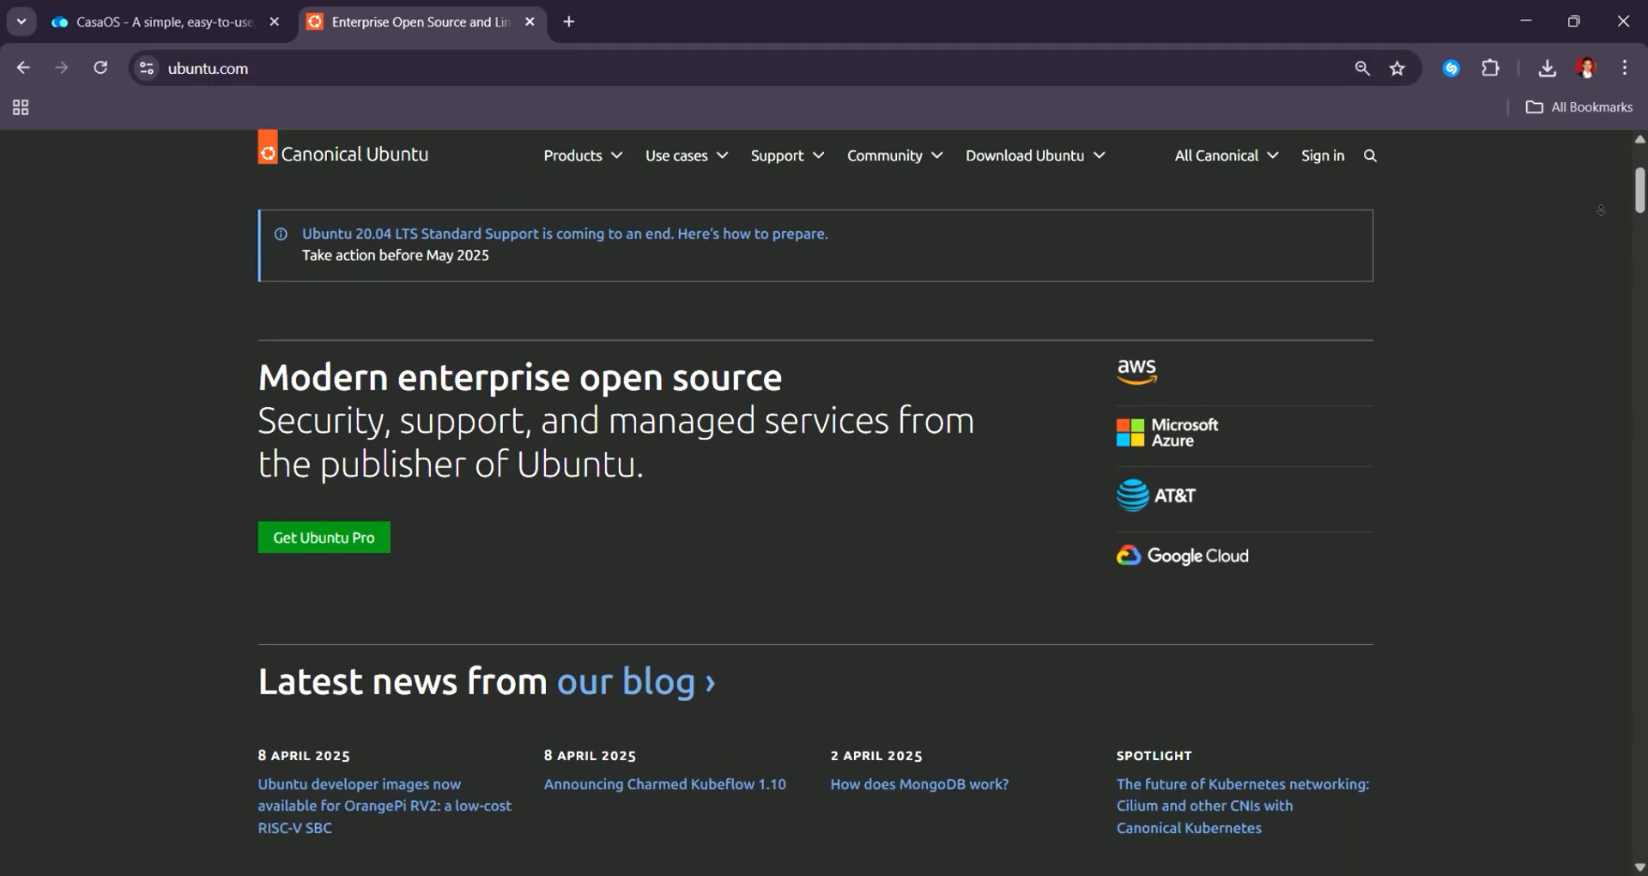
scroll("down", 3)
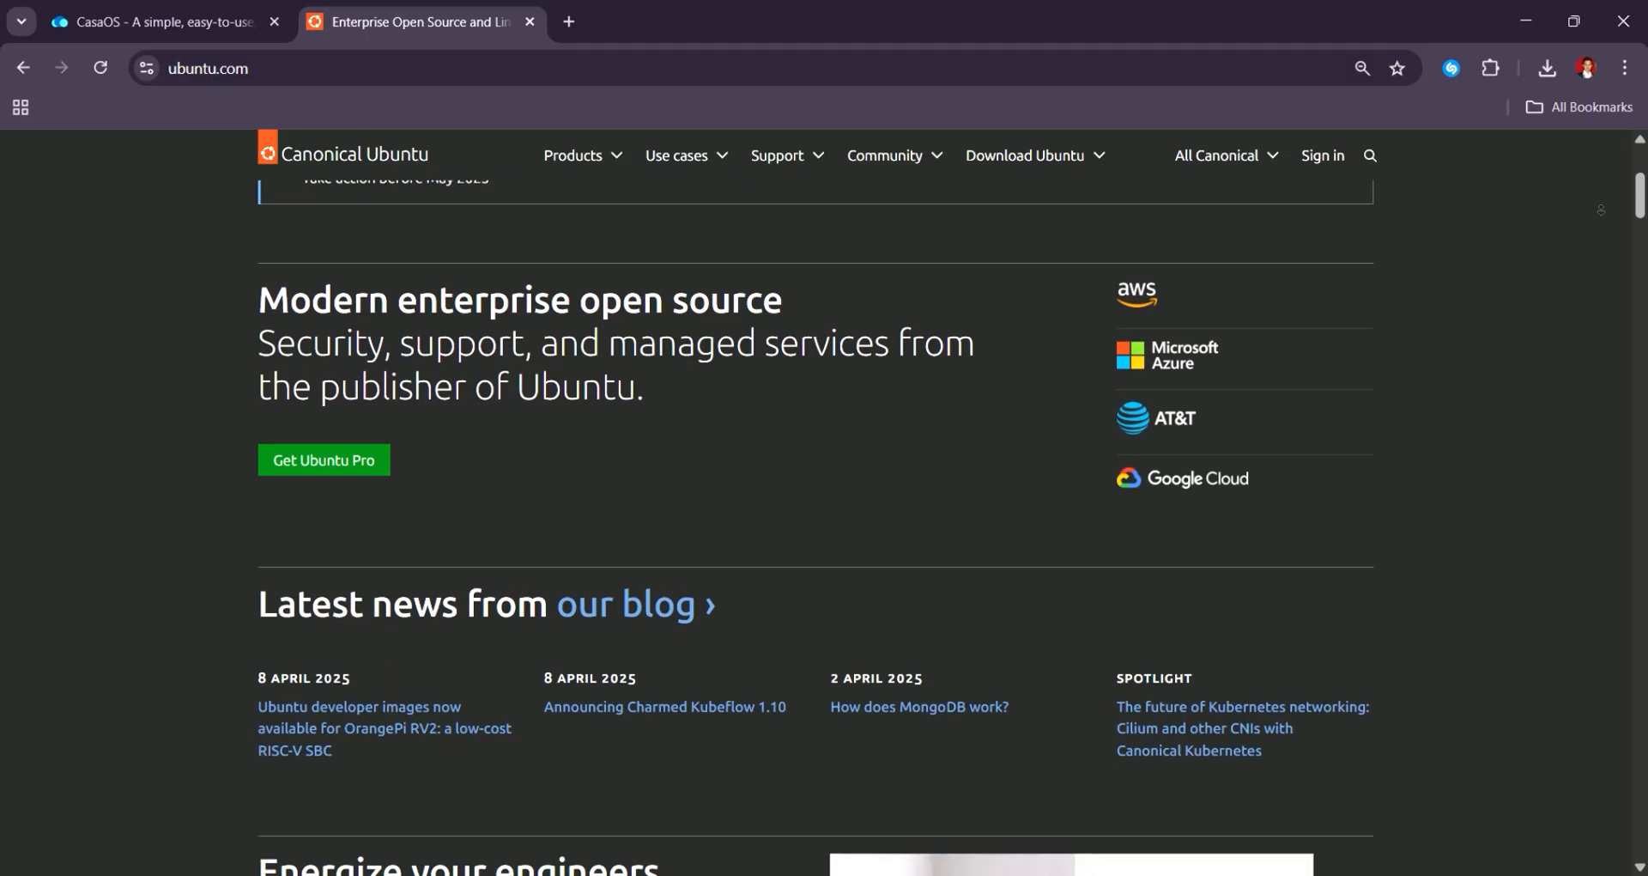
scroll("down", 3)
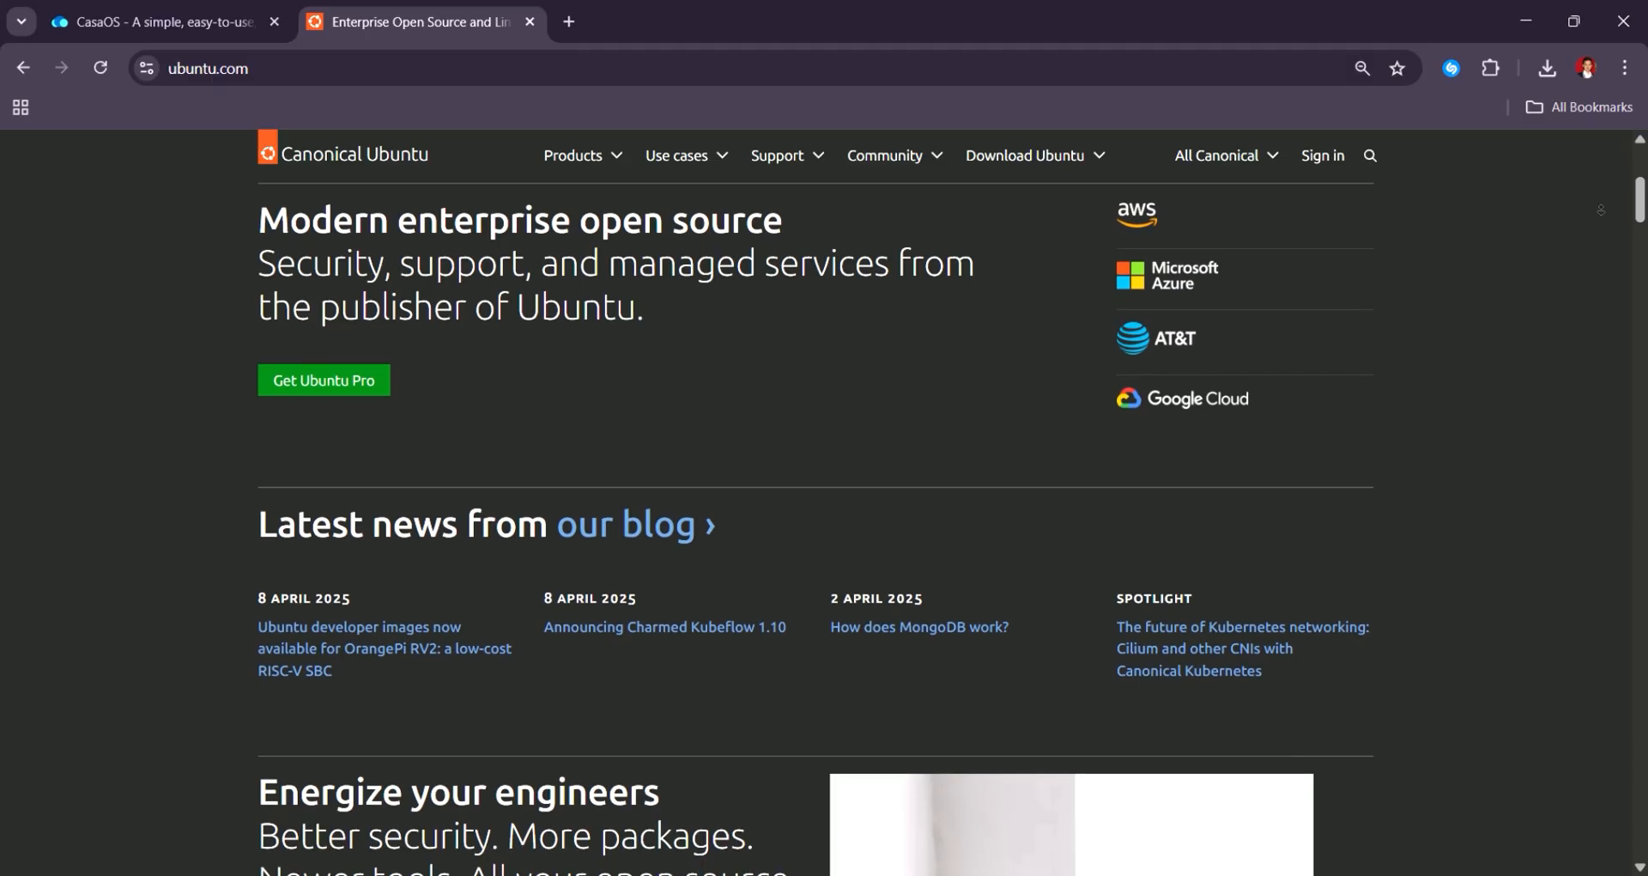
scroll("down", 3)
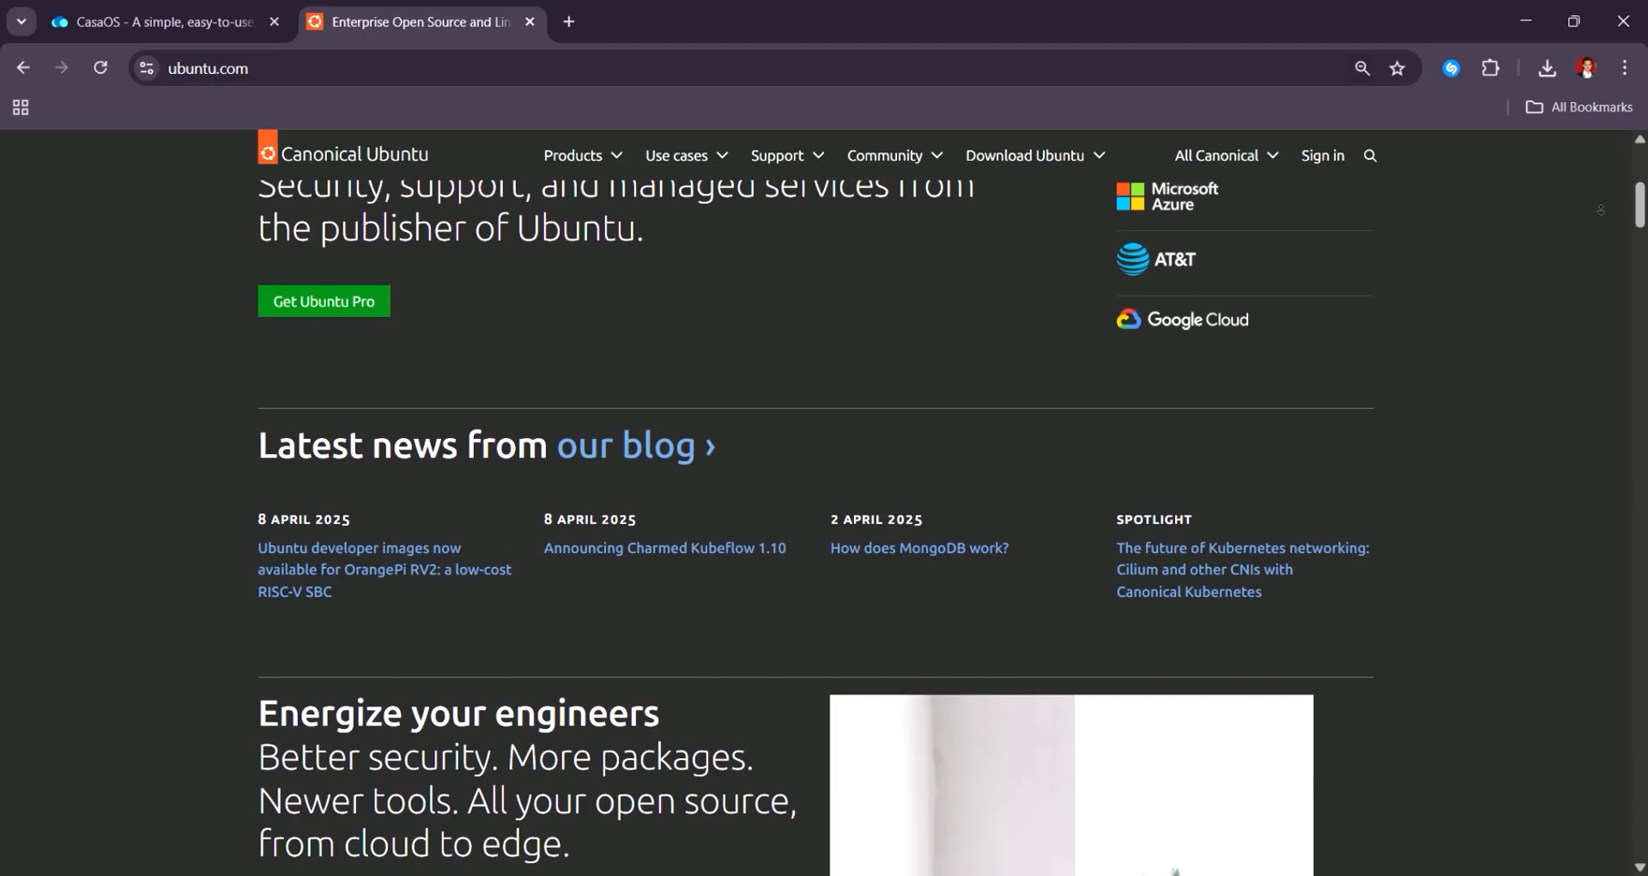
scroll("down", 3)
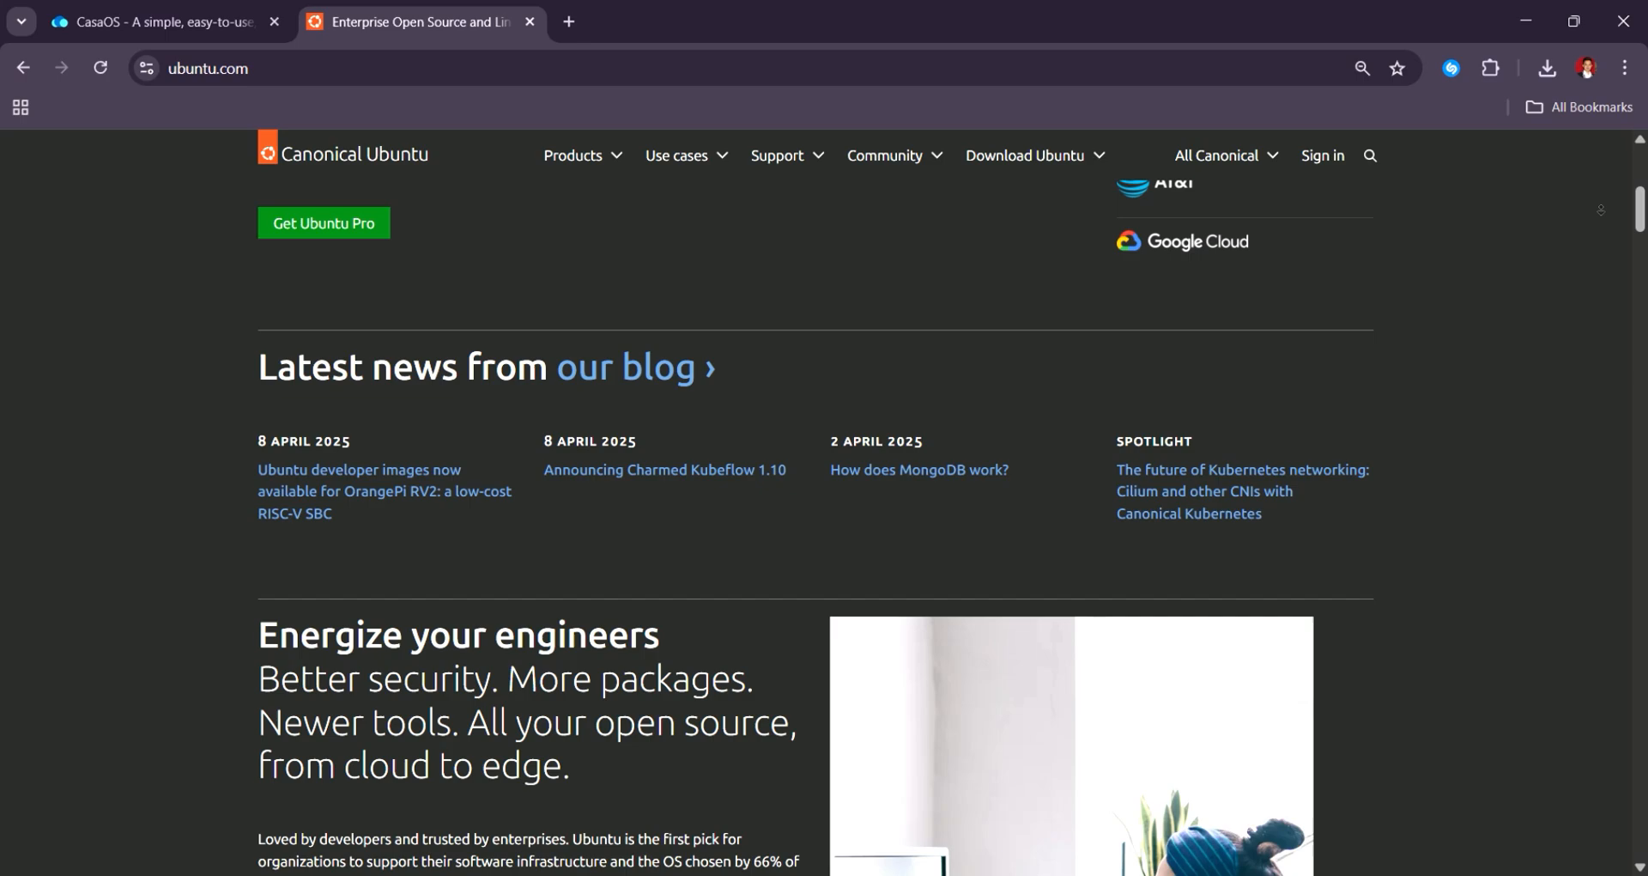
scroll("down", 3)
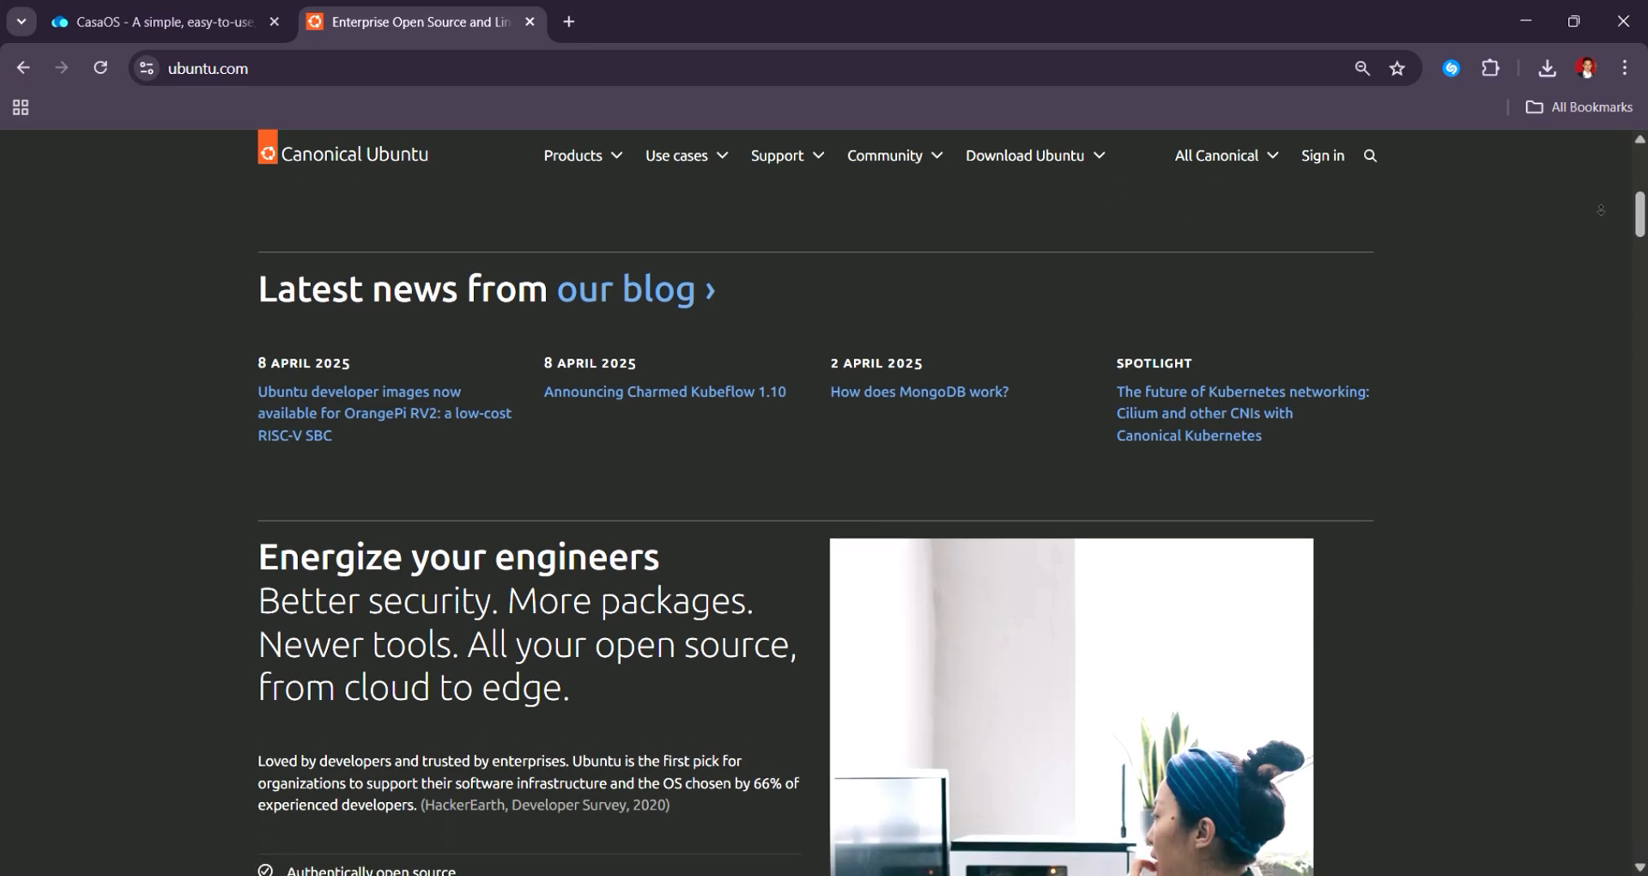
scroll("down", 3)
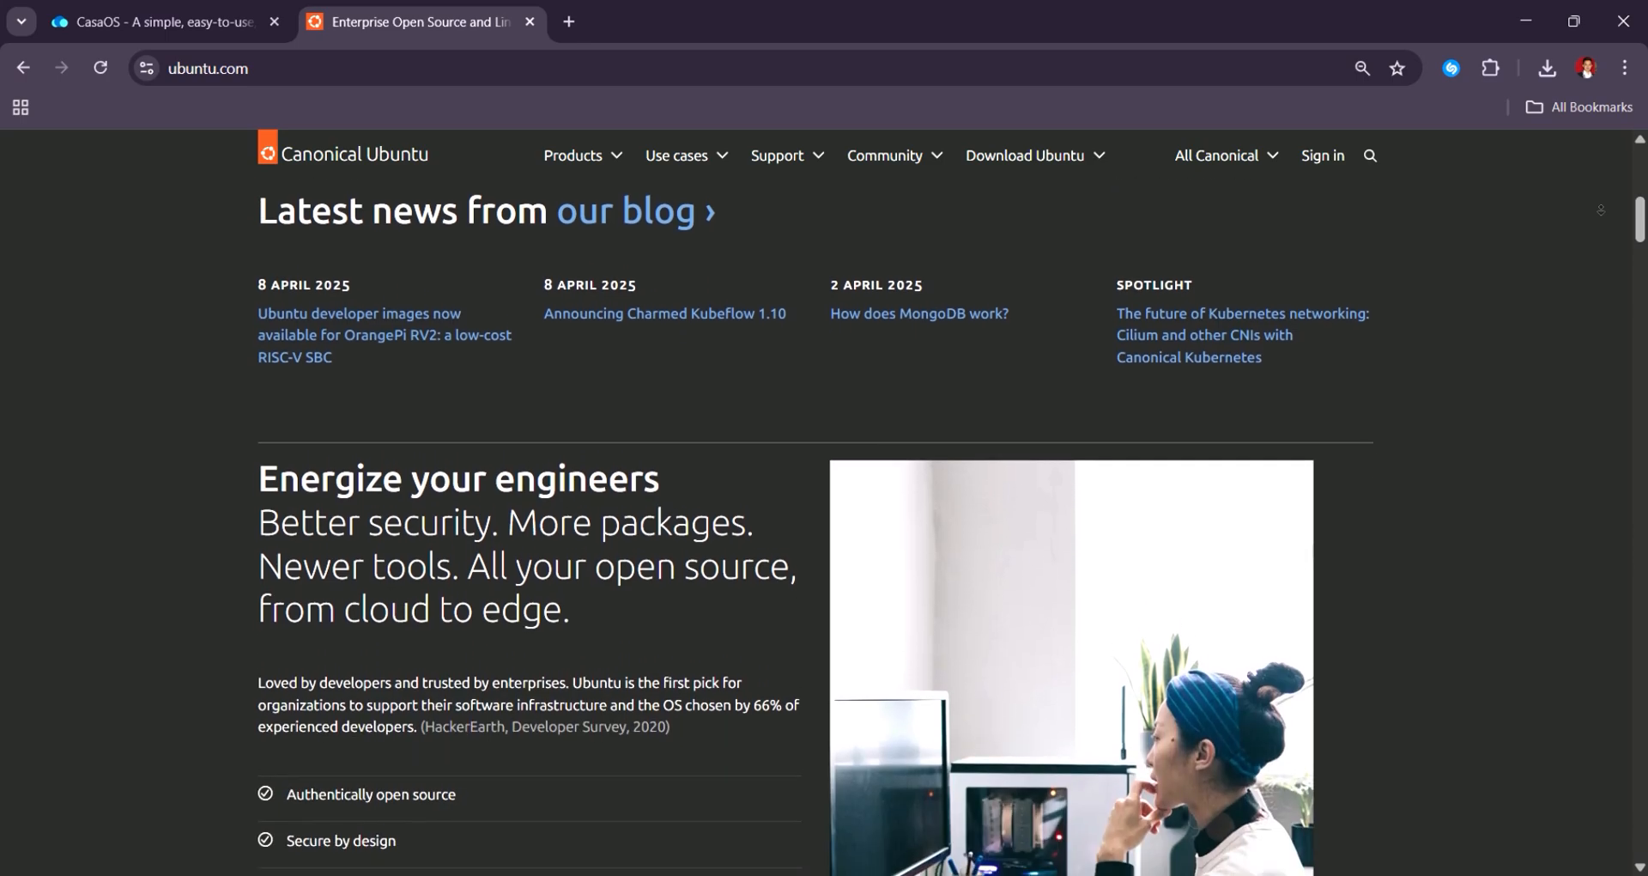
scroll("down", 3)
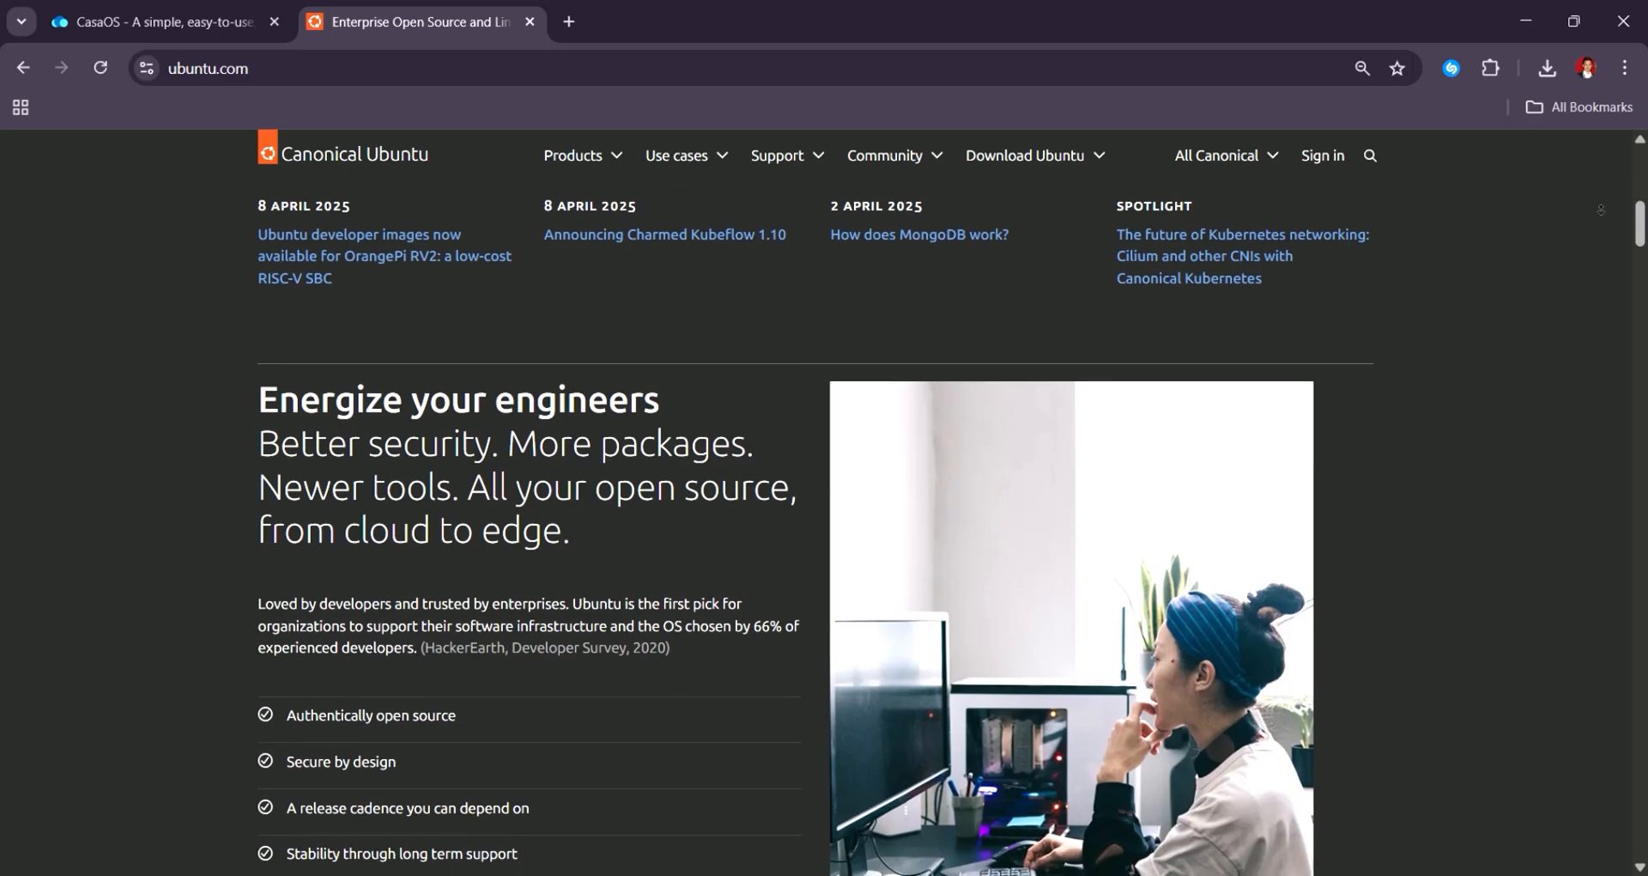
scroll("down", 3)
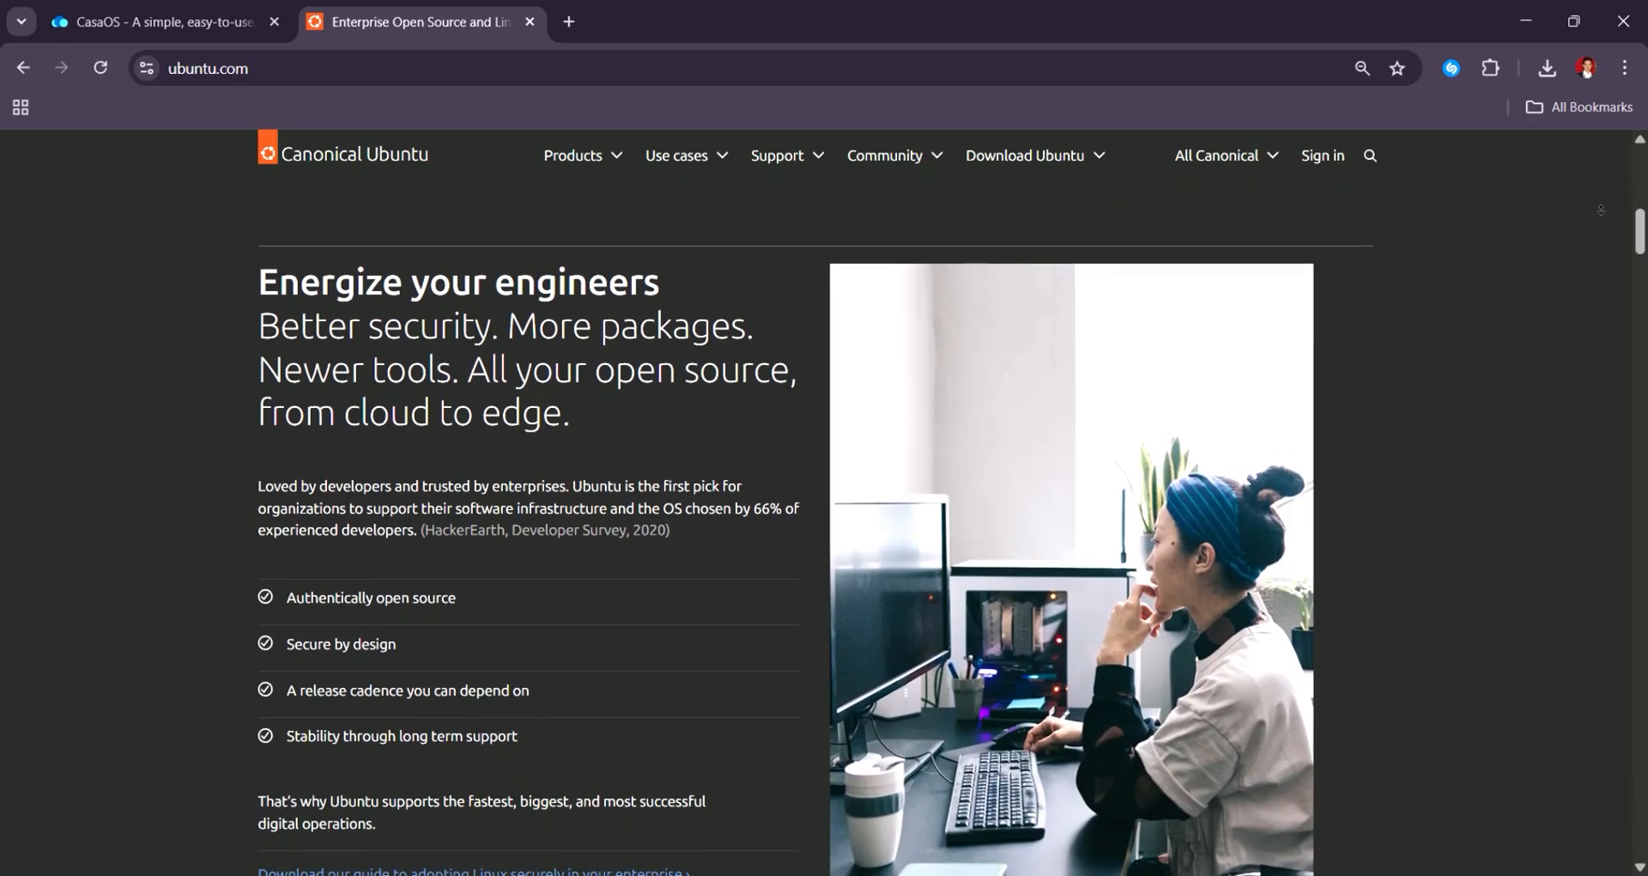
scroll("down", 3)
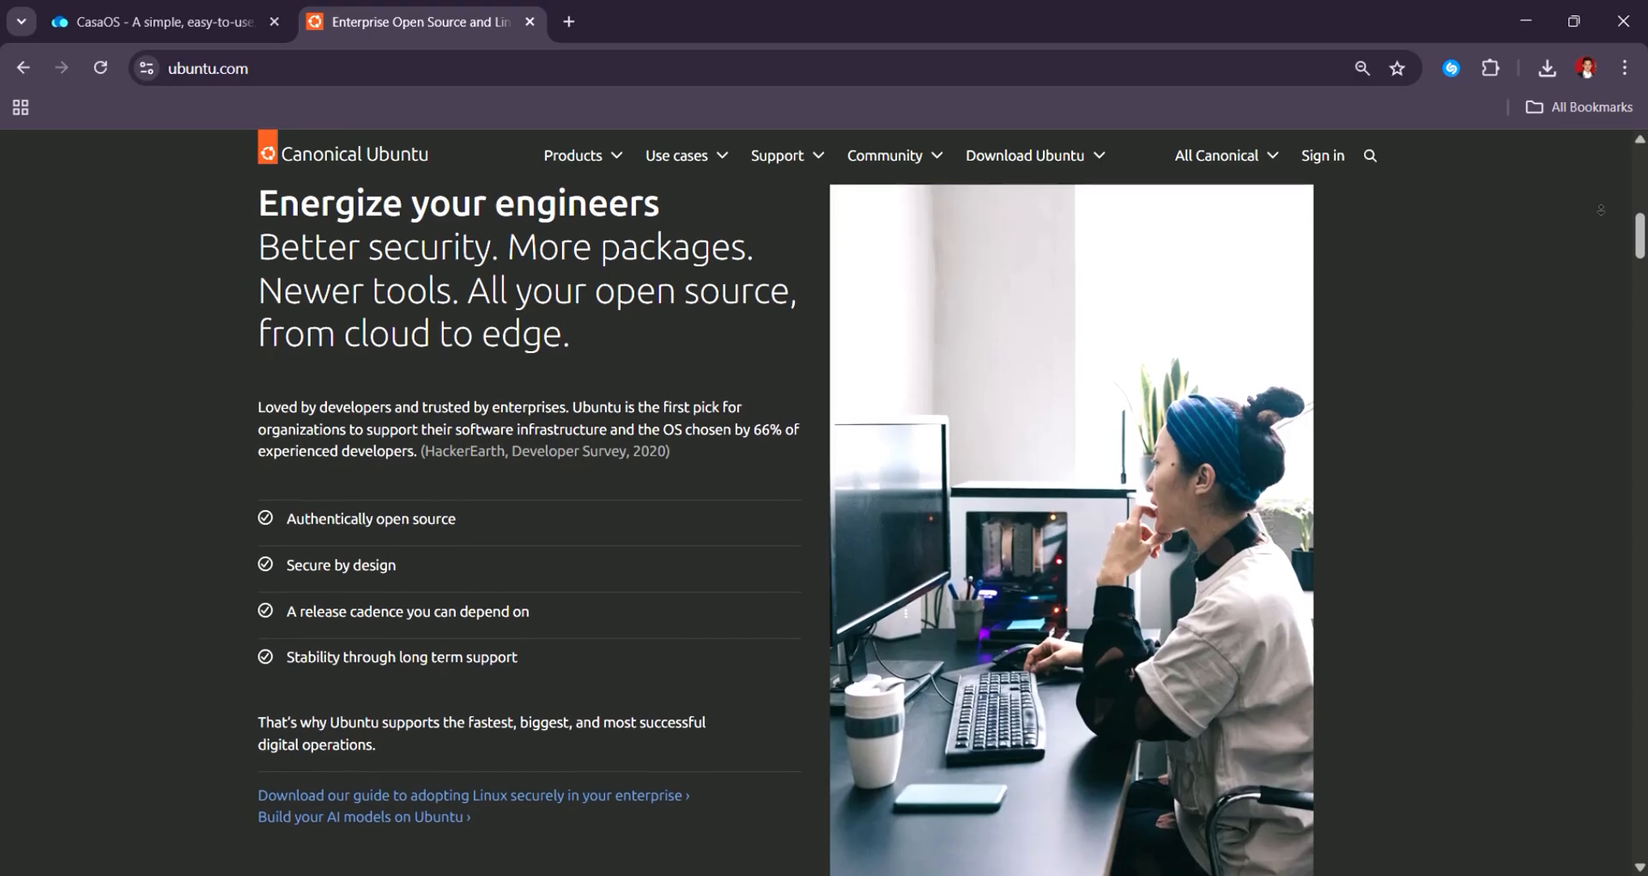
scroll("down", 3)
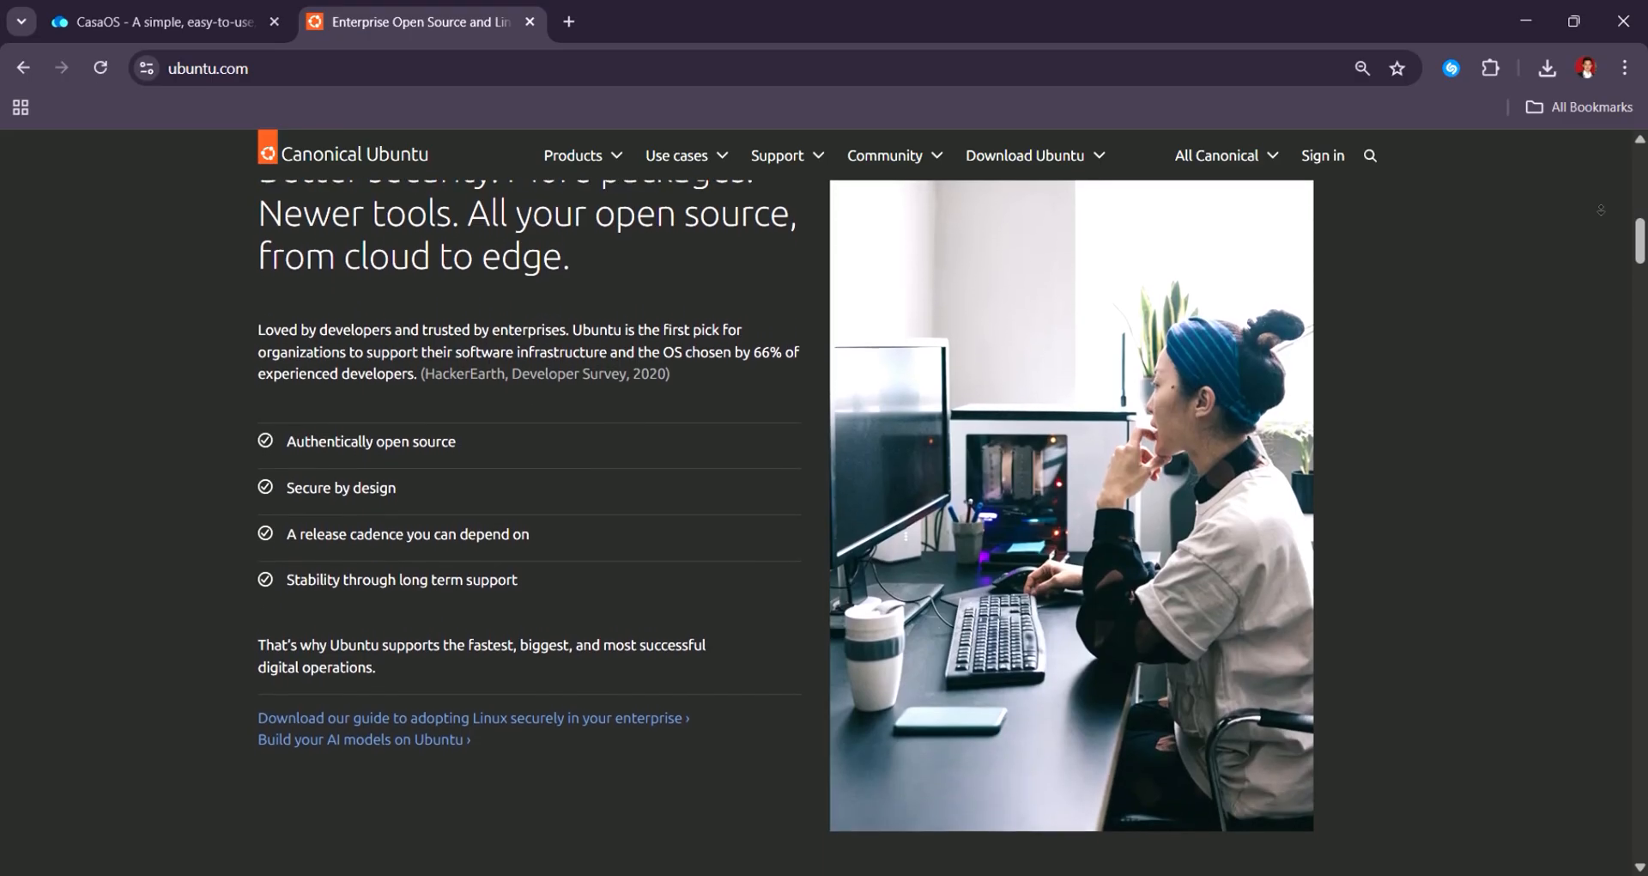
scroll("down", 3)
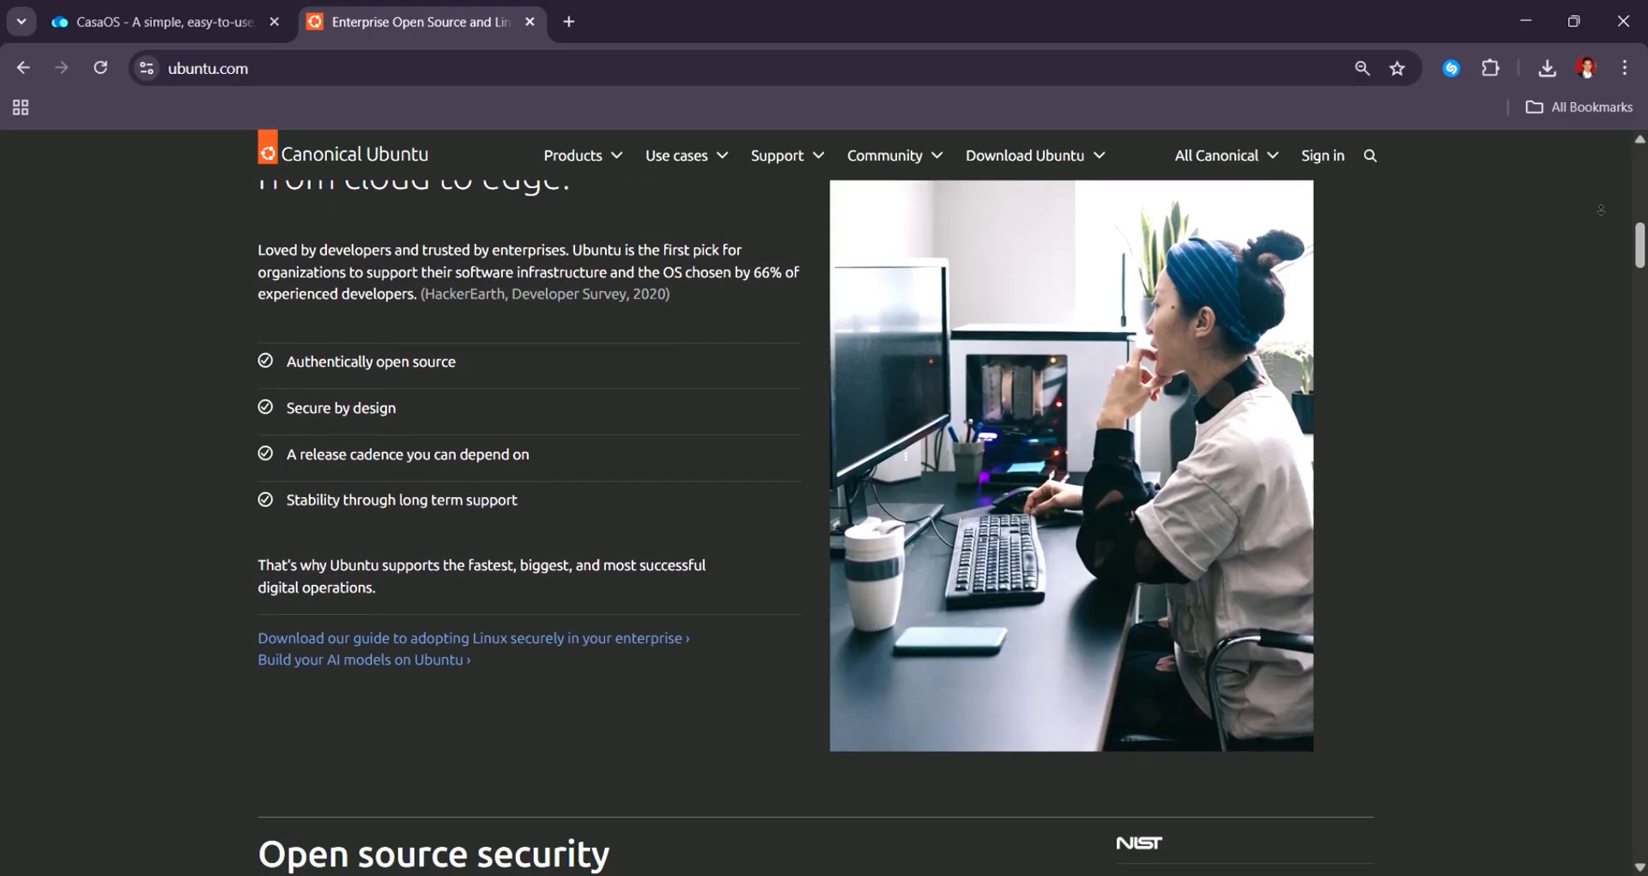
scroll("down", 3)
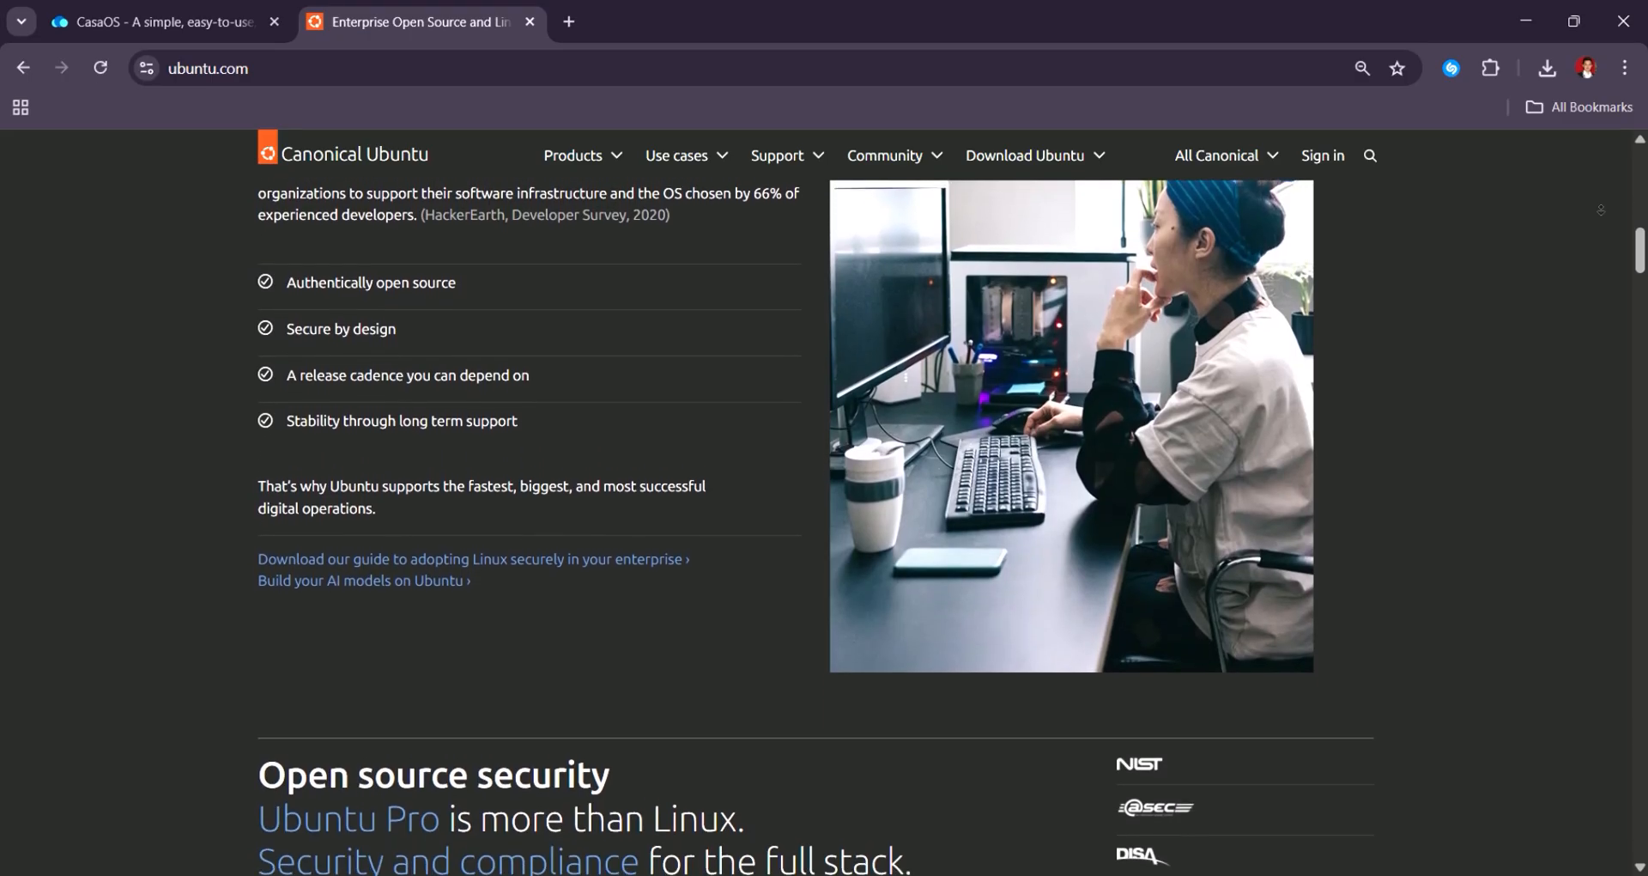